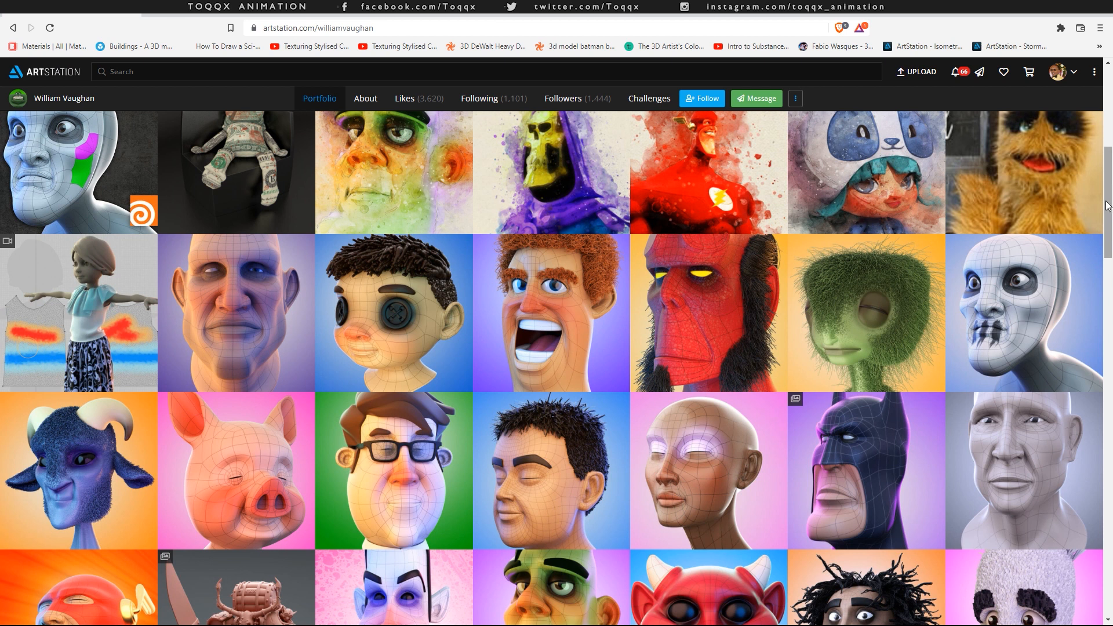
mouse_move(1048, 347)
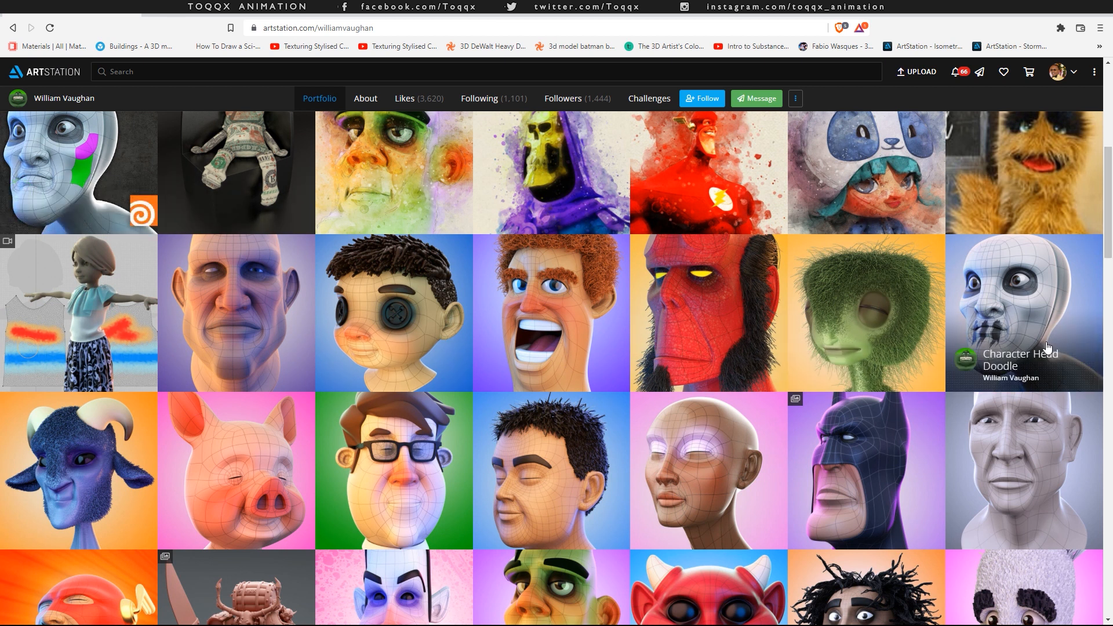
View the pale skeletal head and bald woman head doodles, returning to the portfolio grid between them.
left_click(1024, 312)
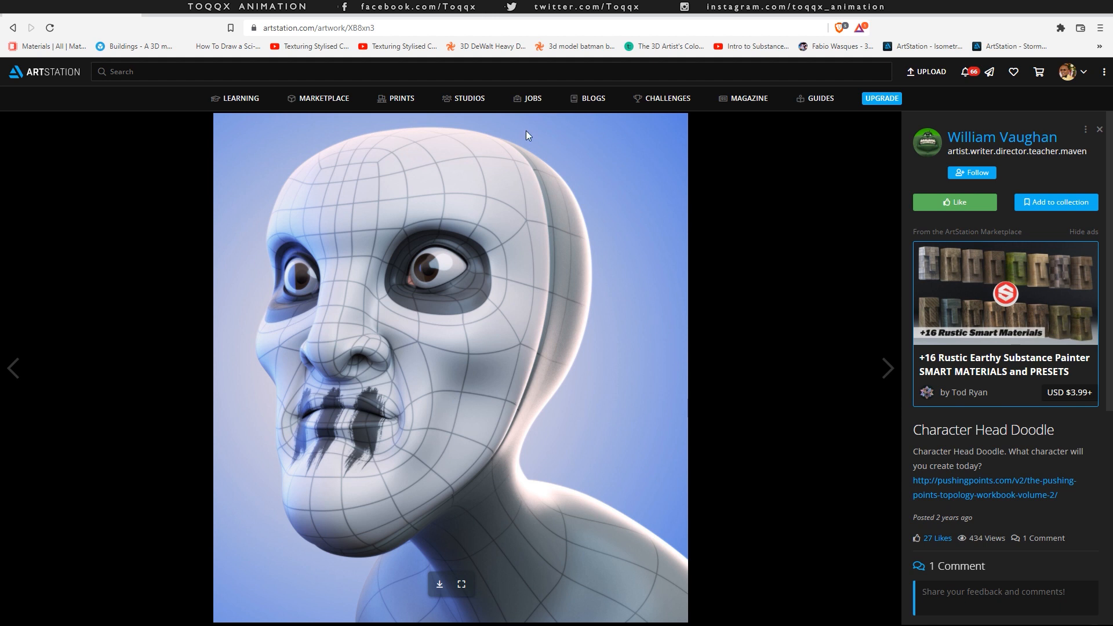
mouse_move(65, 72)
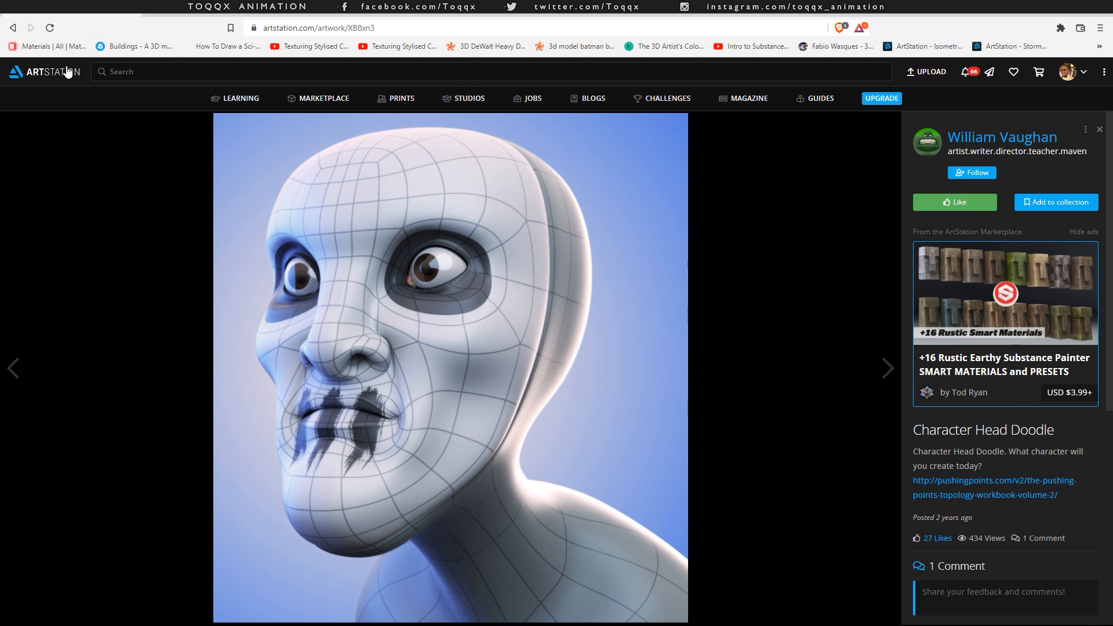
left_click(1002, 137)
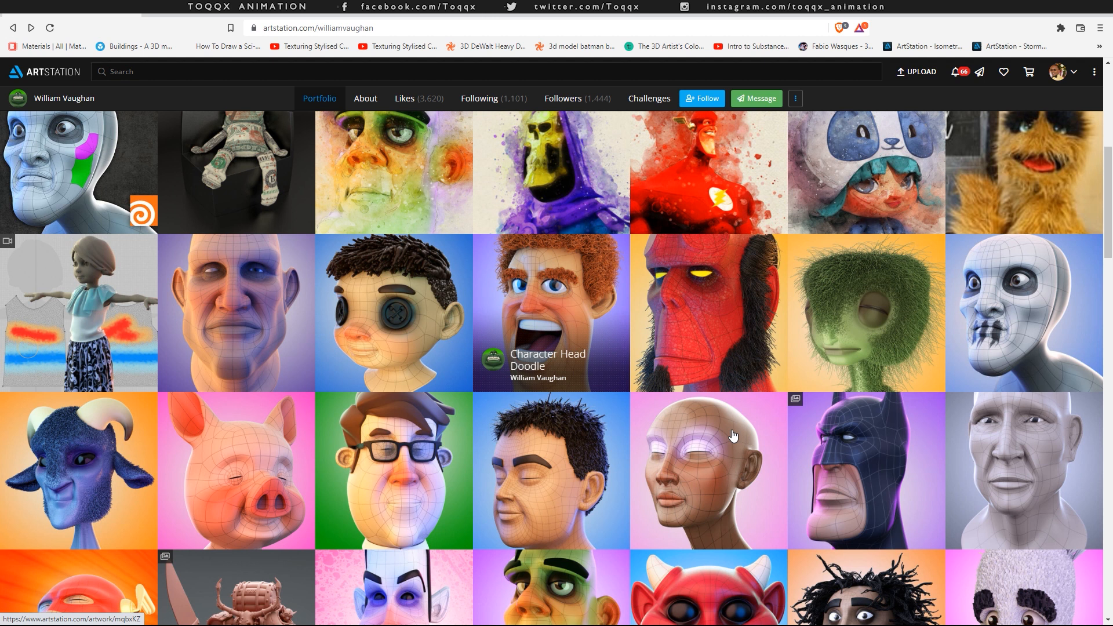
left_click(708, 471)
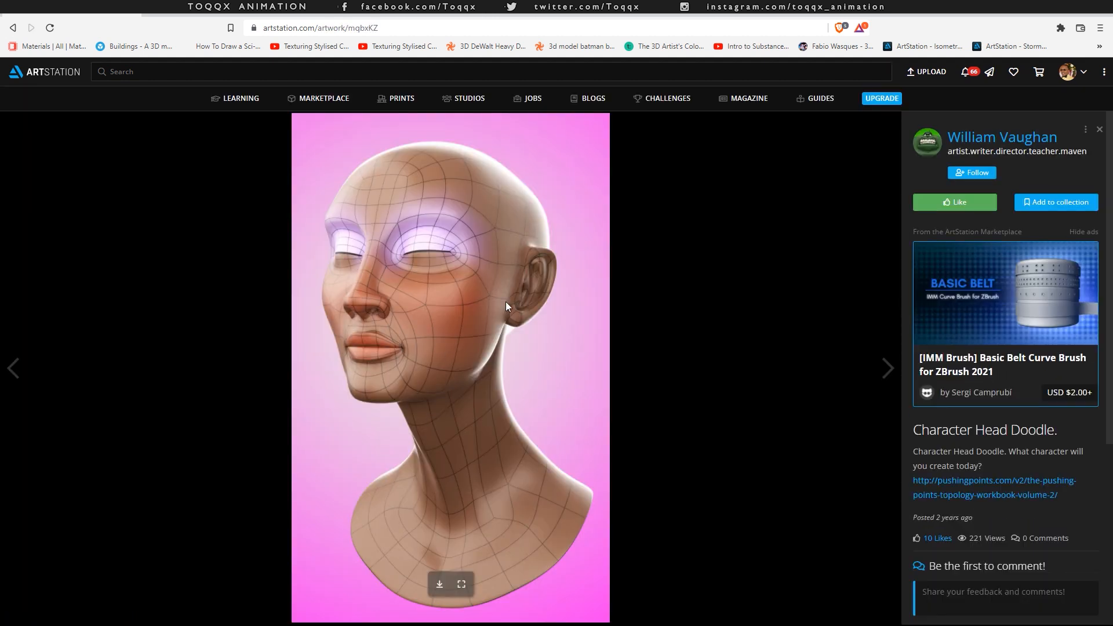
mouse_move(460, 403)
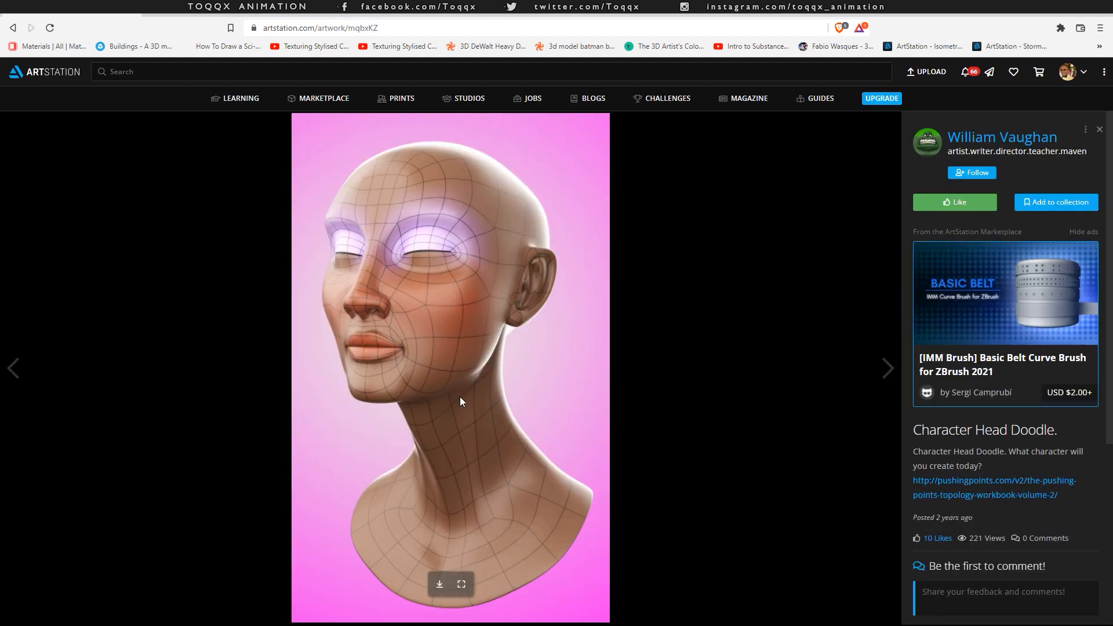
left_click(13, 28)
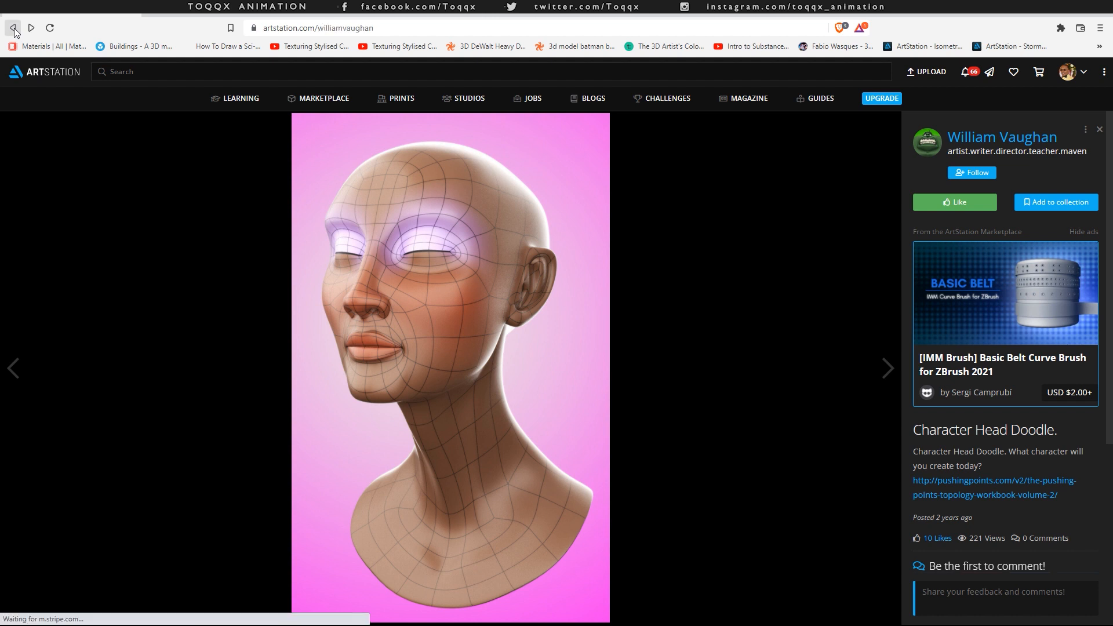
left_click(13, 28)
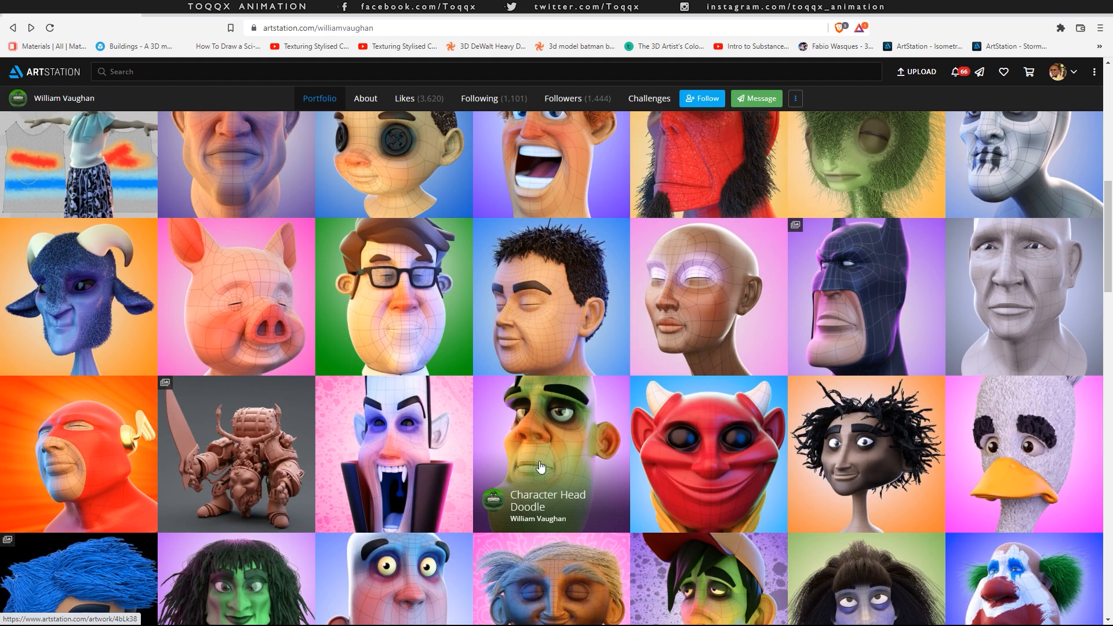
View the green Frankenstein head doodle, then open the tall blue character head with yellow eyes.
left_click(550, 455)
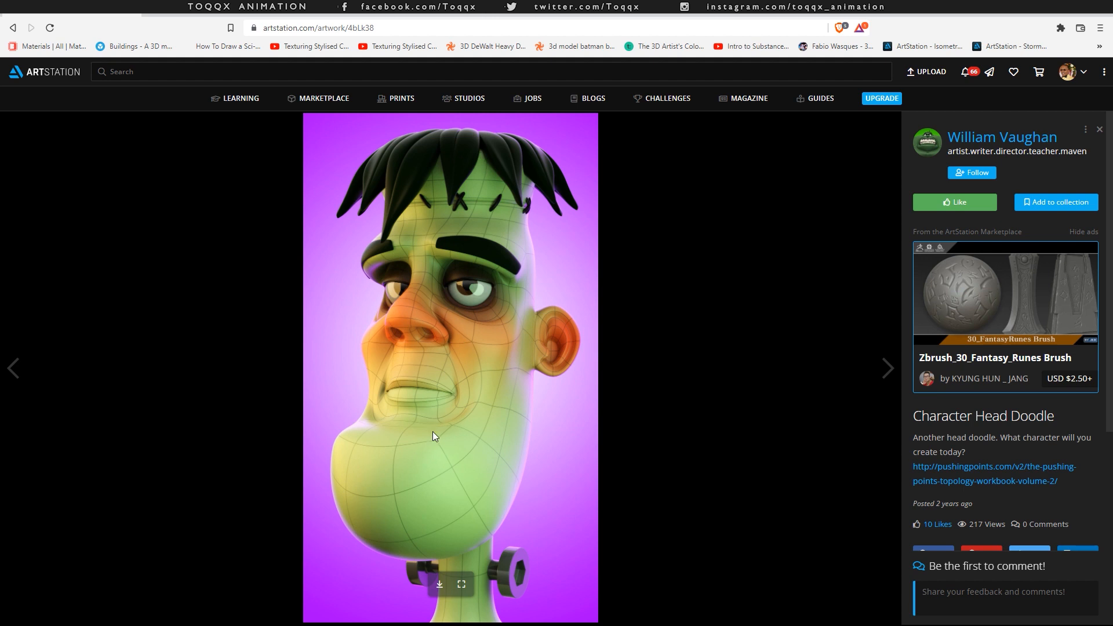
mouse_move(38, 93)
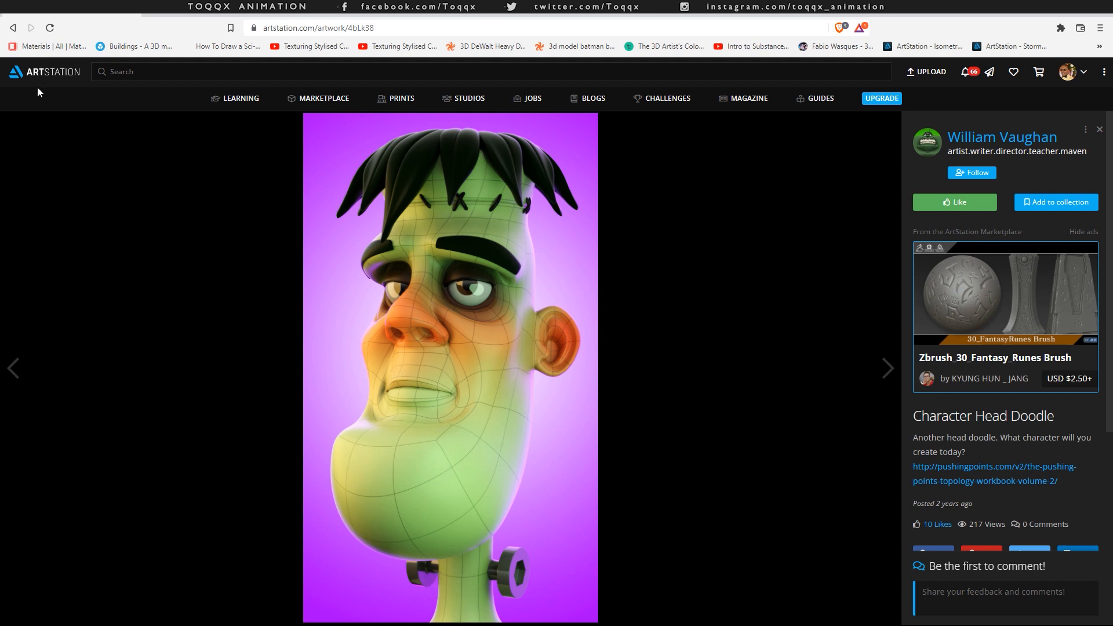
left_click(1002, 137)
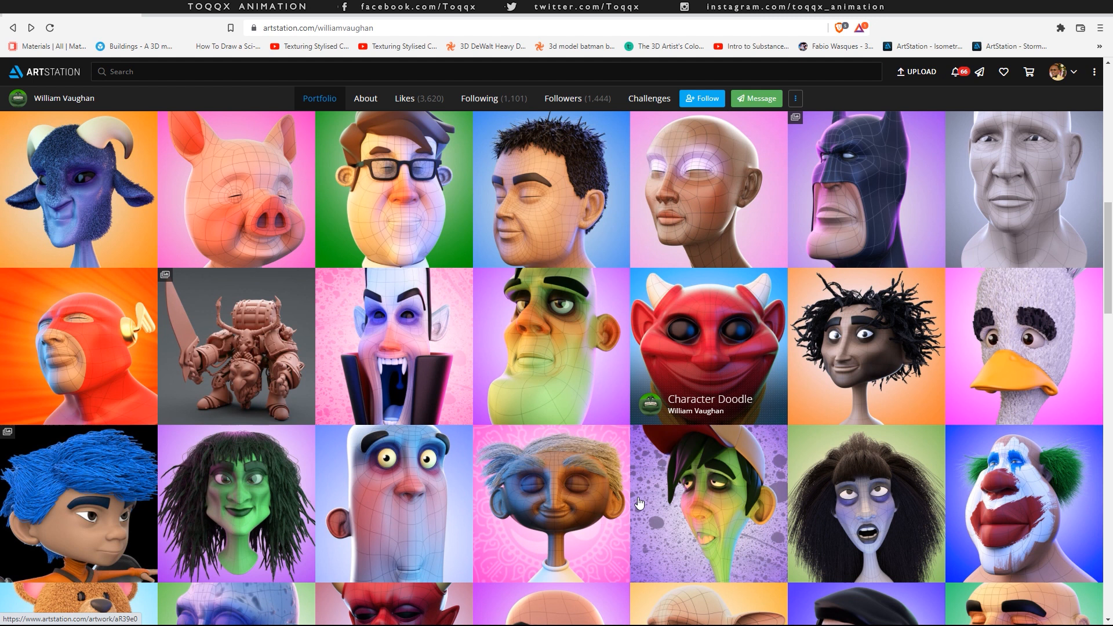
left_click(395, 505)
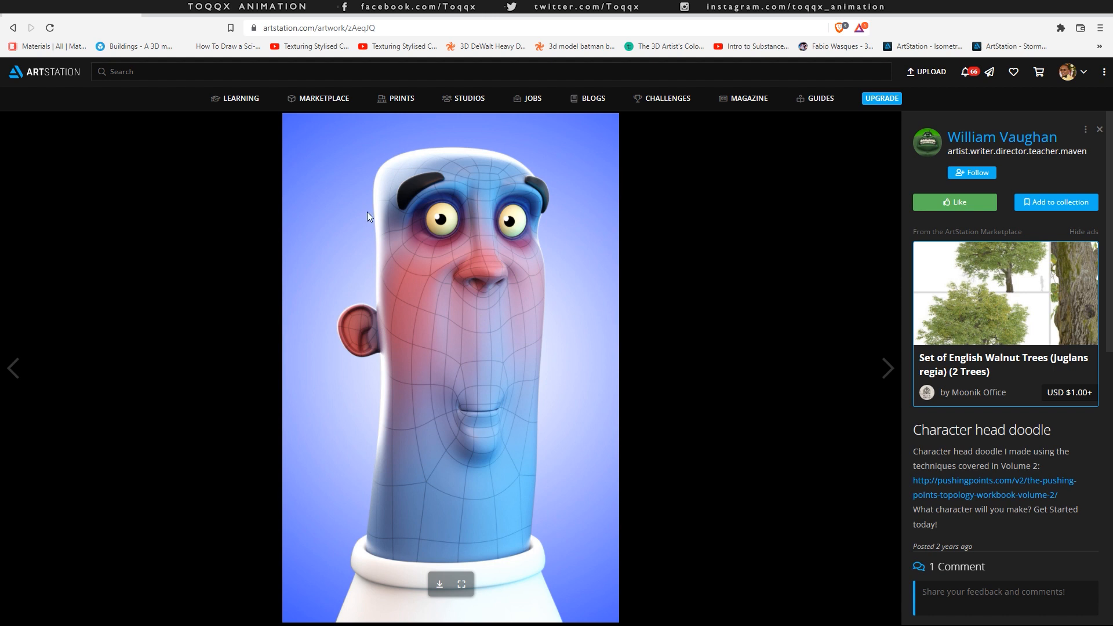
left_click(460, 583)
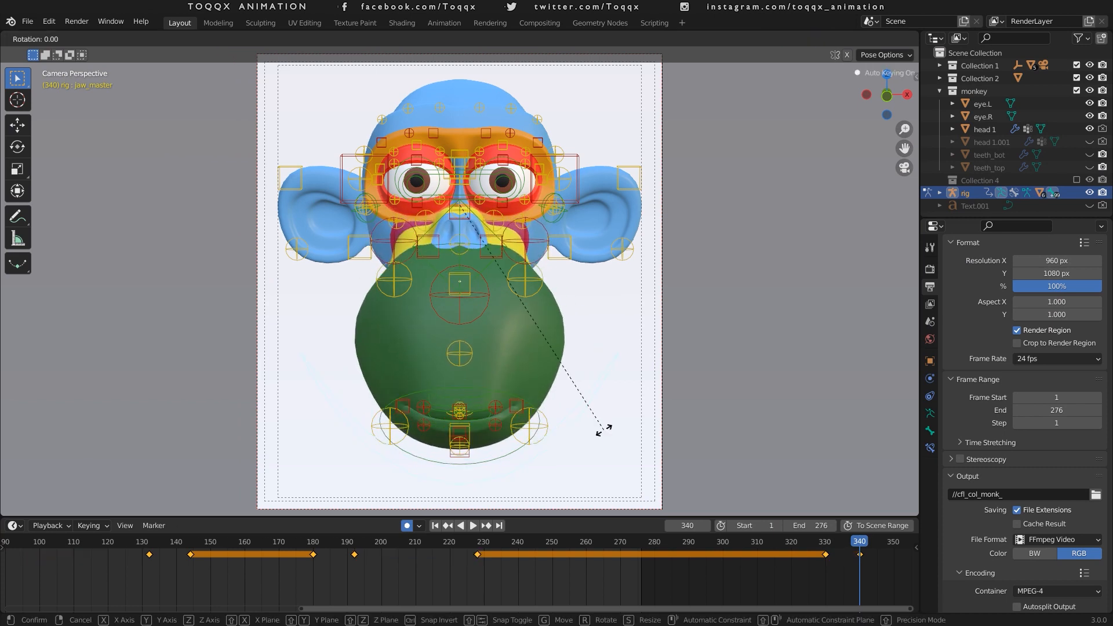
mouse_move(498, 458)
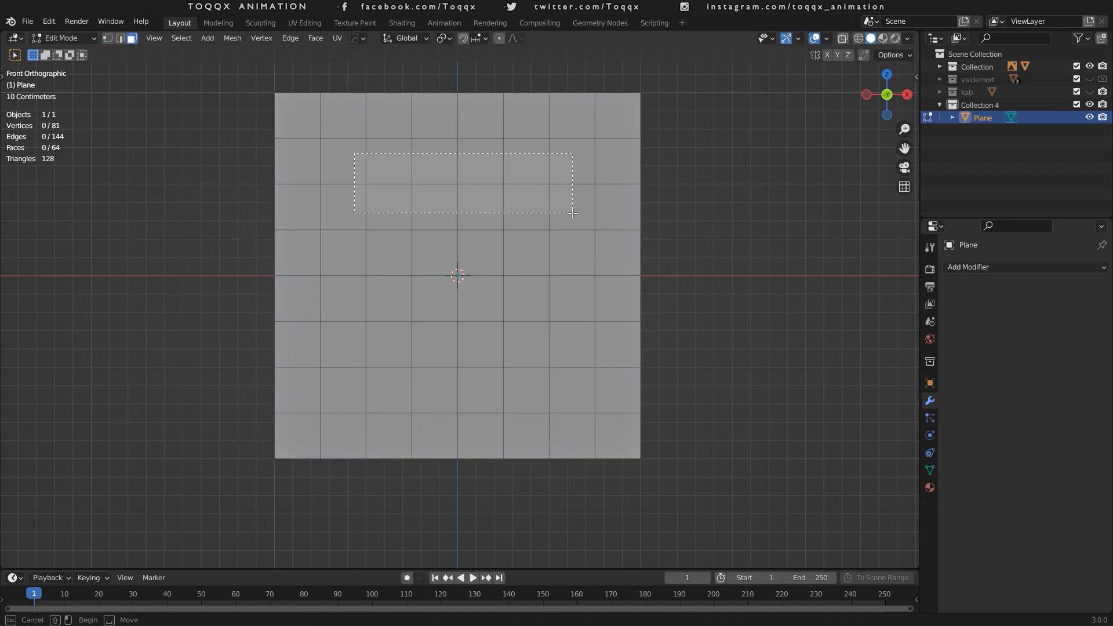
Inset the top face band and round the eye vertex loop into a circle with LoopTools.
key("i")
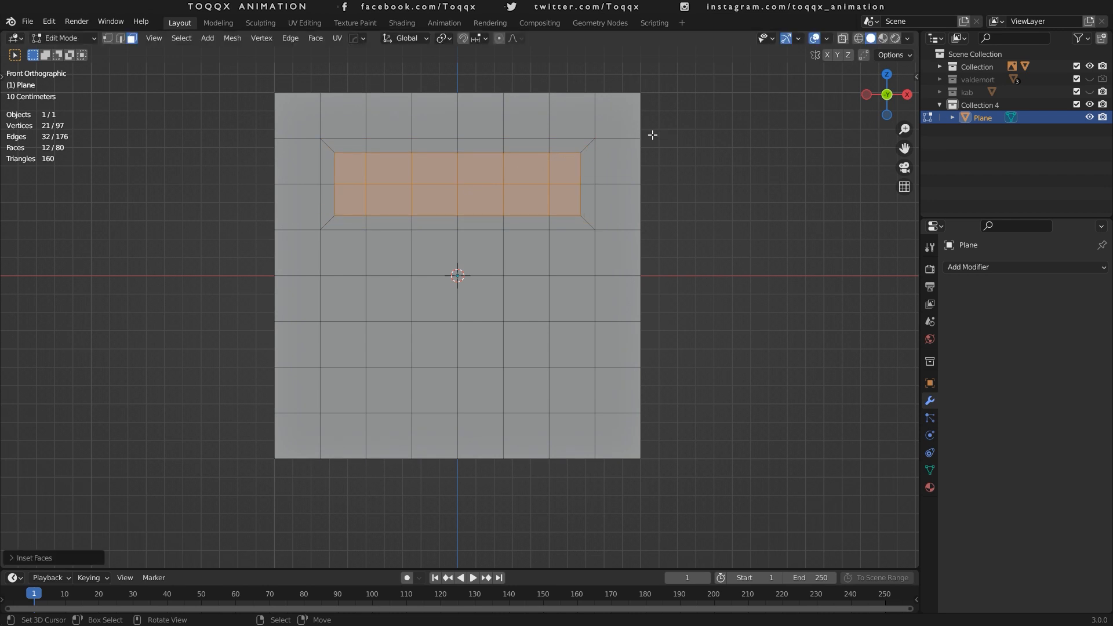
mouse_move(520, 166)
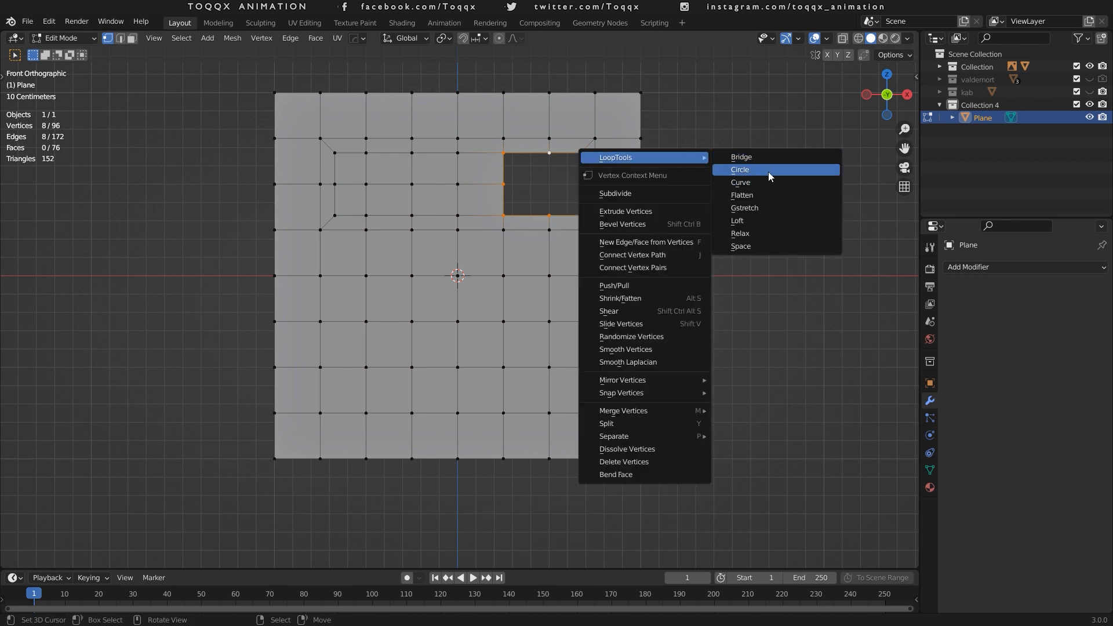
left_click(740, 169)
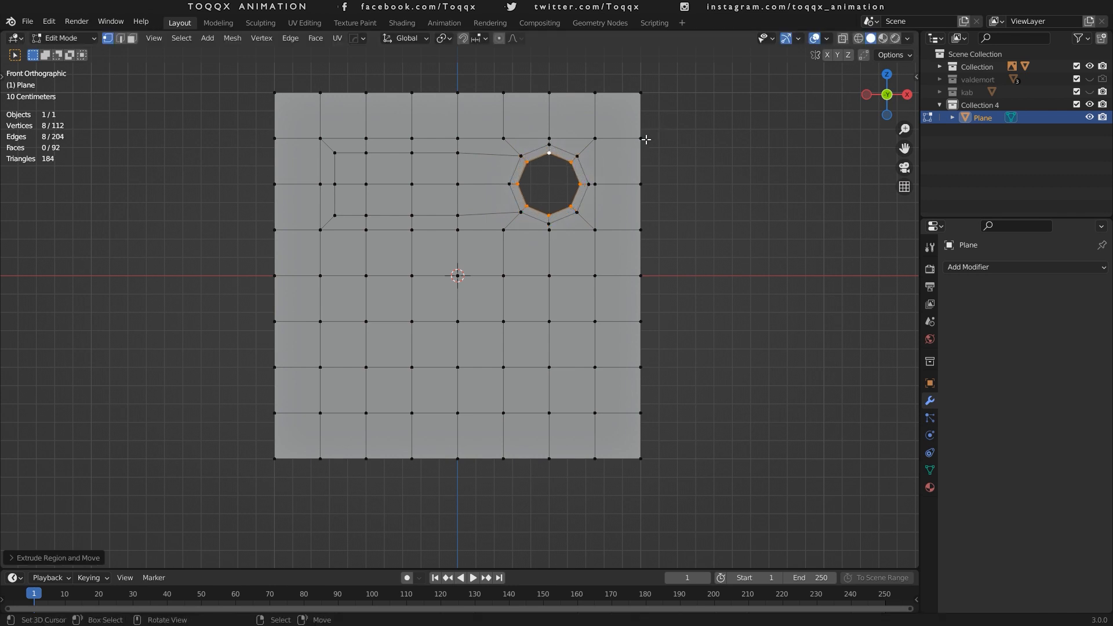
key("s")
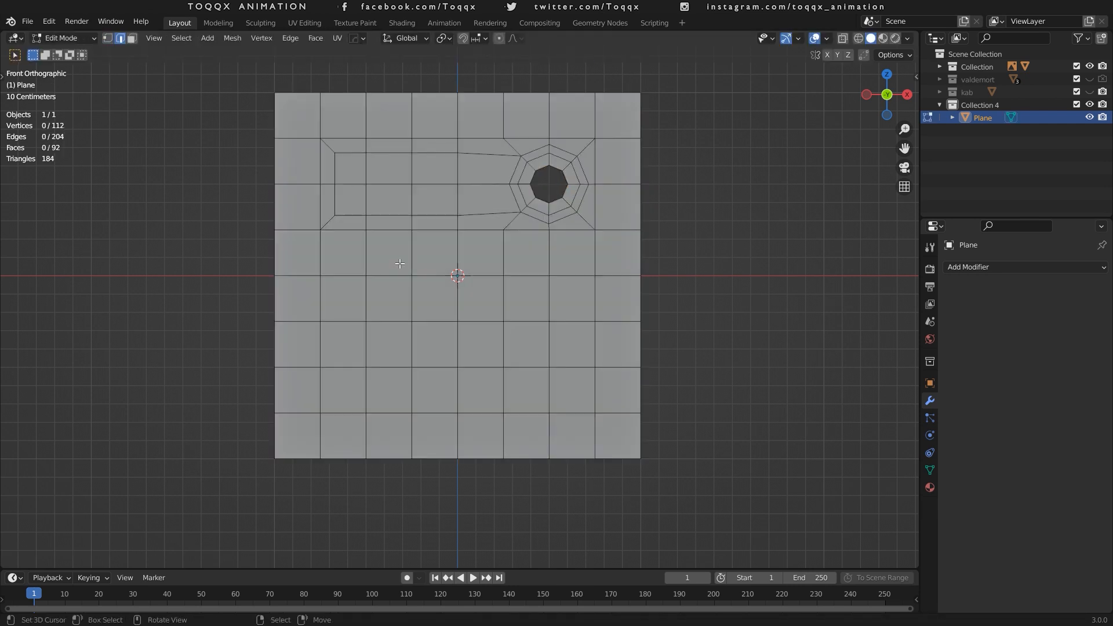
right_click(458, 277)
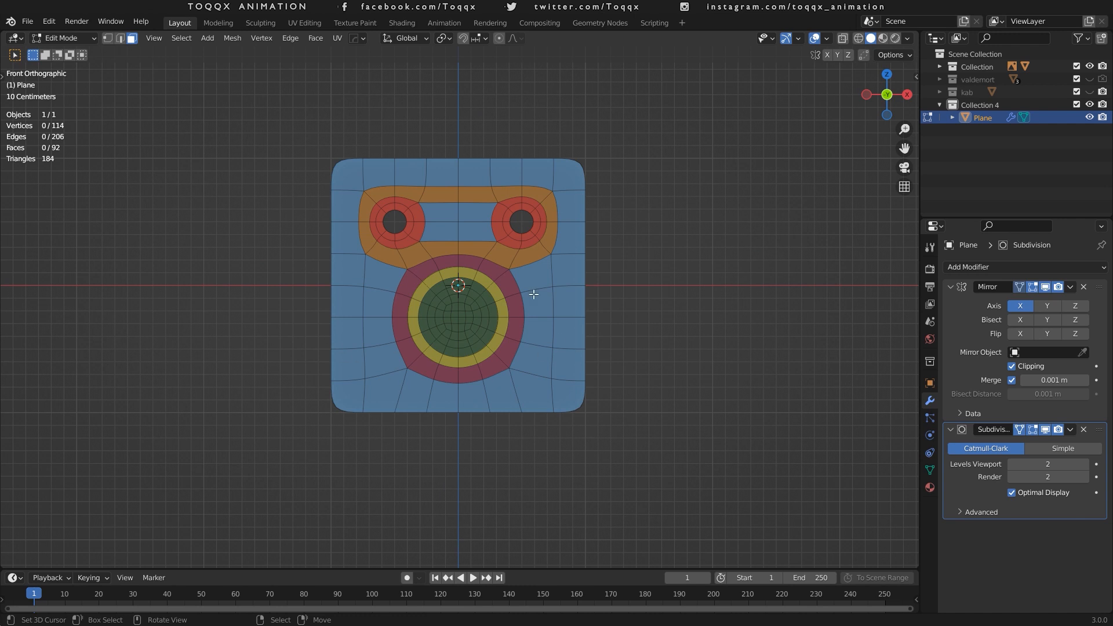
mouse_move(755, 210)
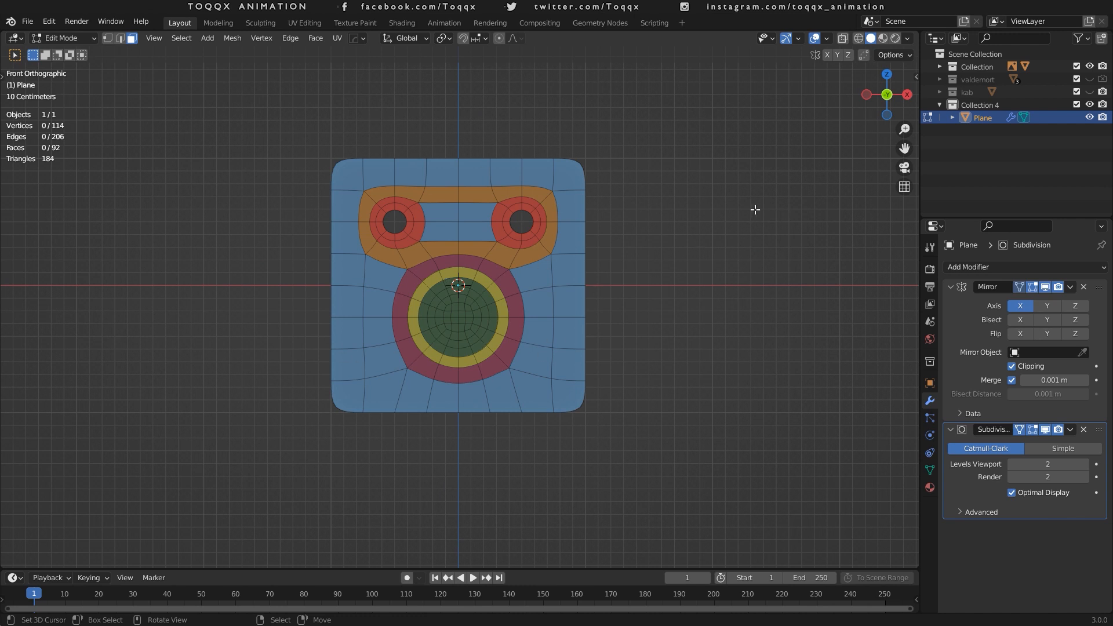
mouse_move(600, 193)
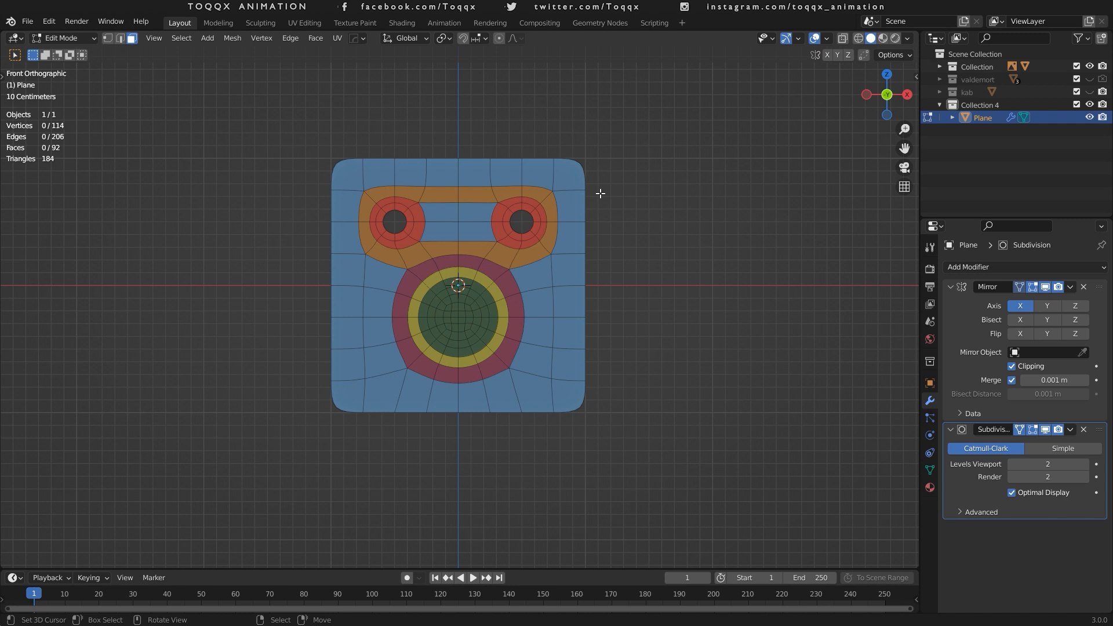
mouse_move(606, 377)
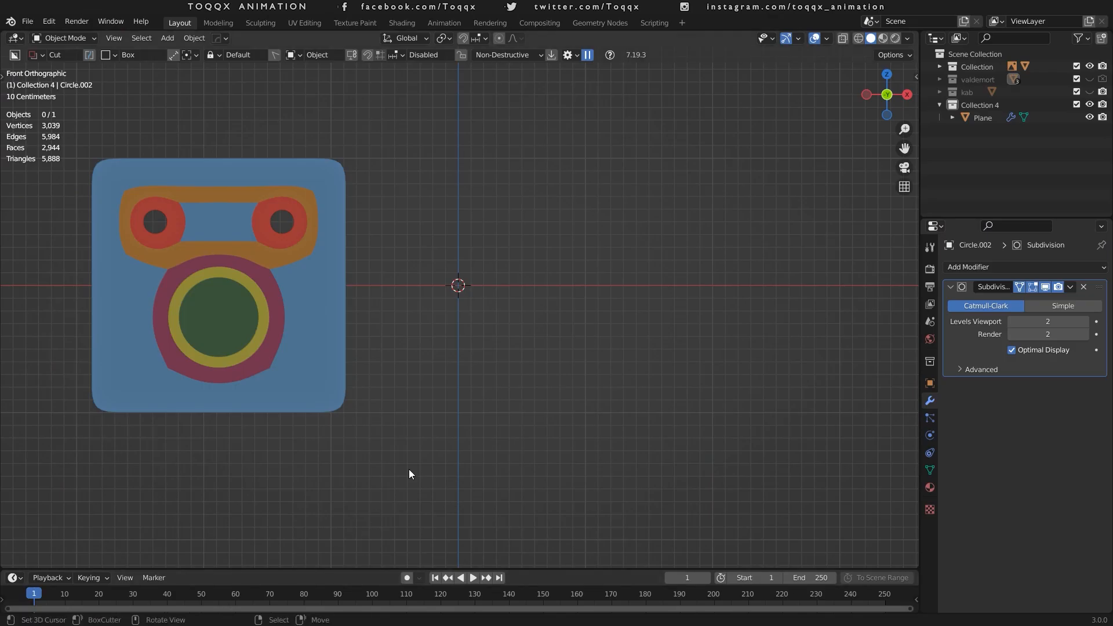
mouse_move(902, 107)
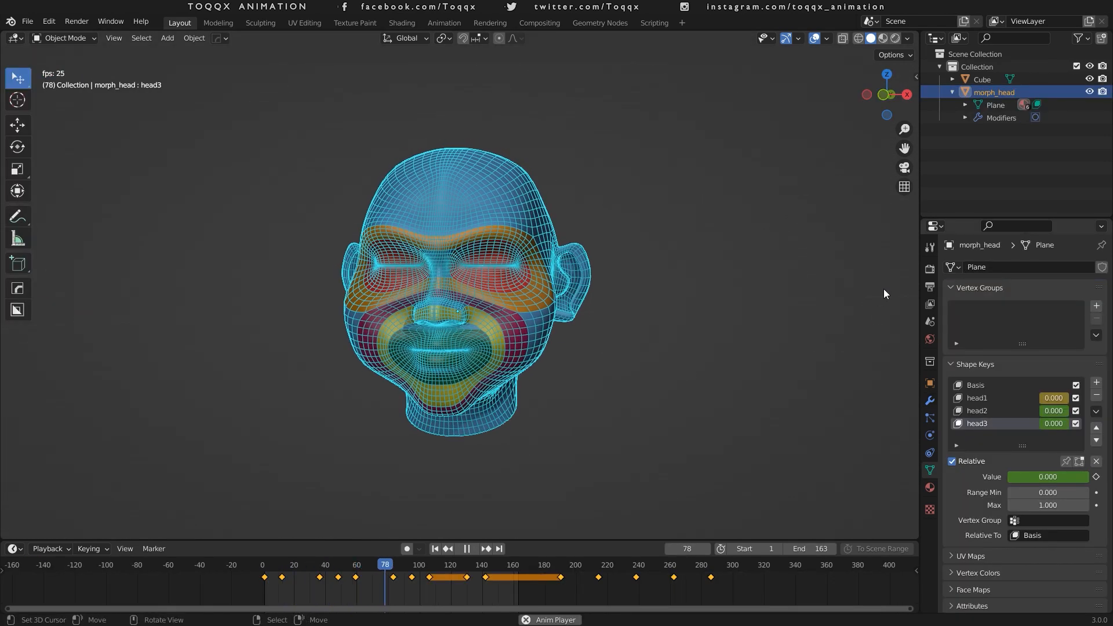
Play the morph_head shape-key animation so the colored loops follow the changing head shapes.
left_click(458, 565)
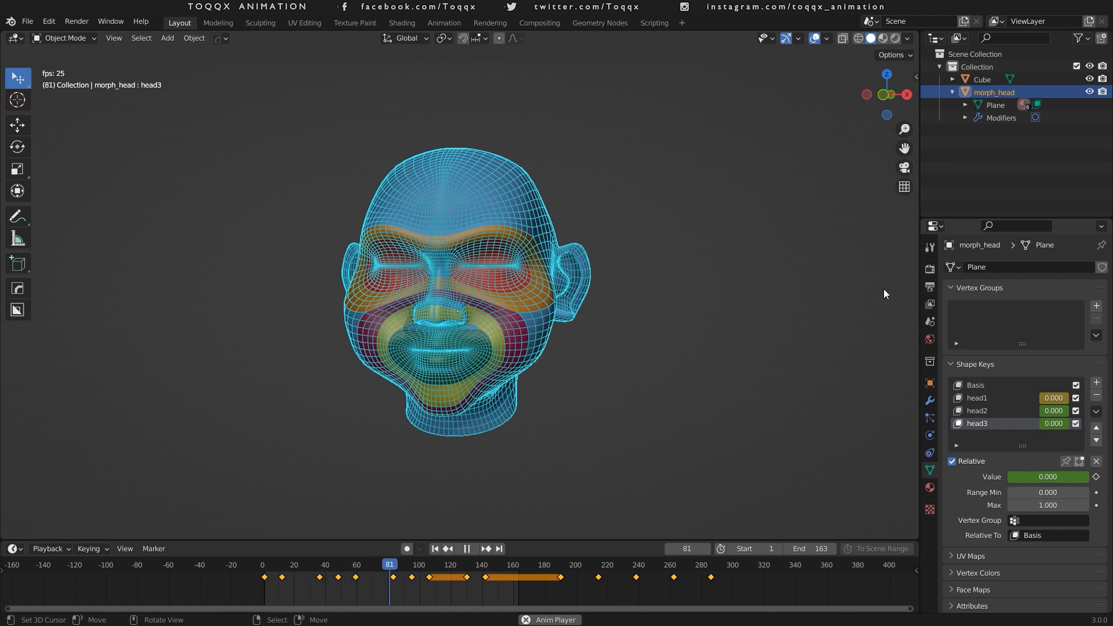
left_click(466, 548)
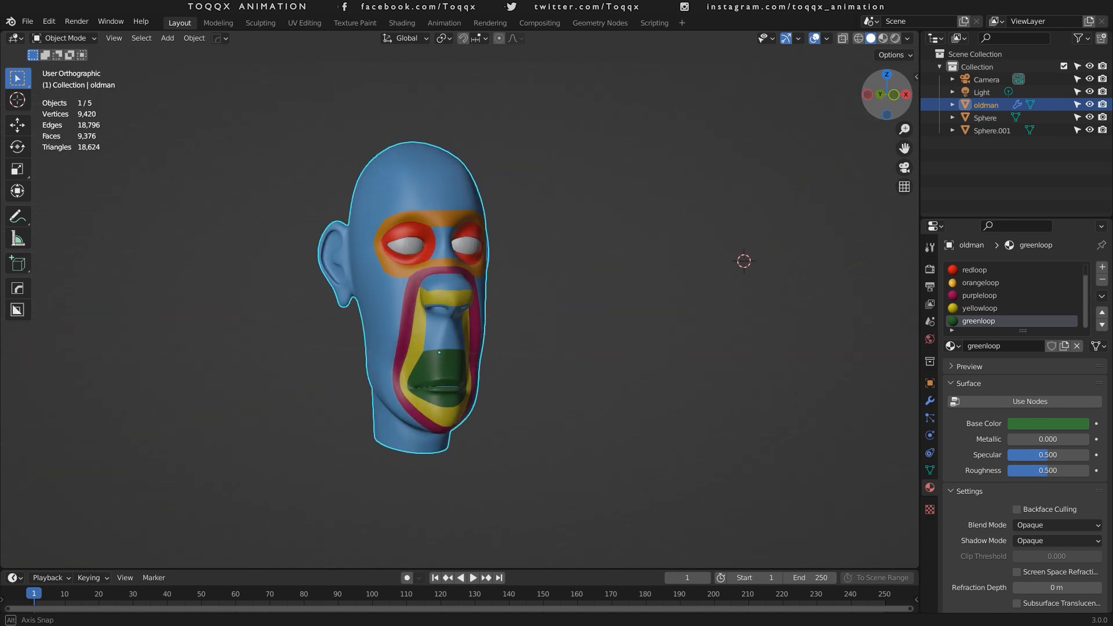
Switch the old man head into Edit Mode to show its colored loop materials on the mesh.
key("Tab")
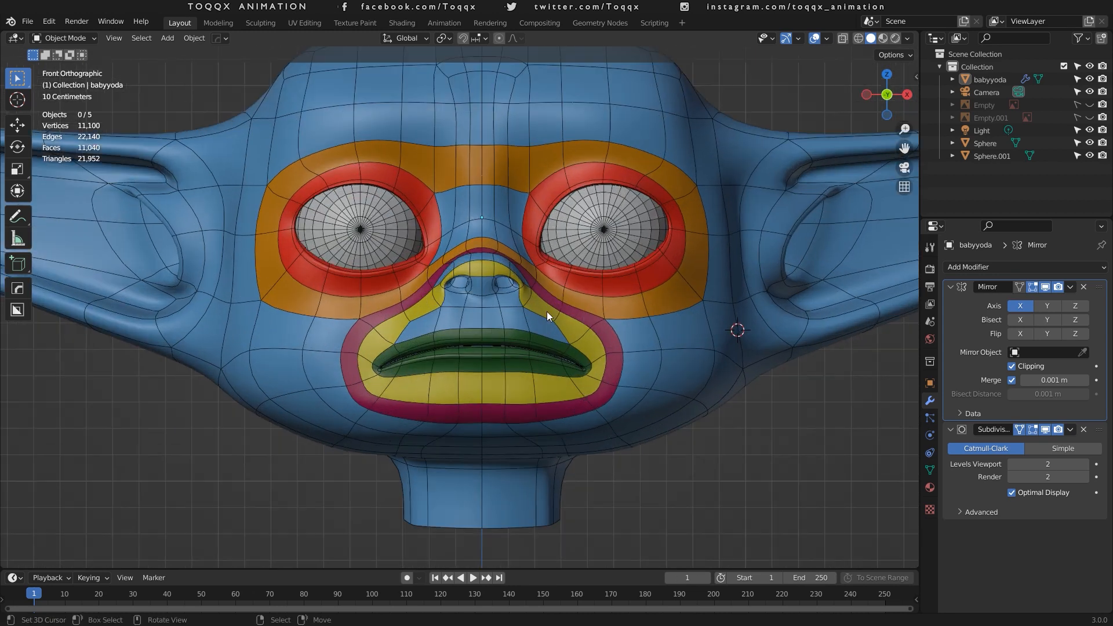
mouse_move(359, 184)
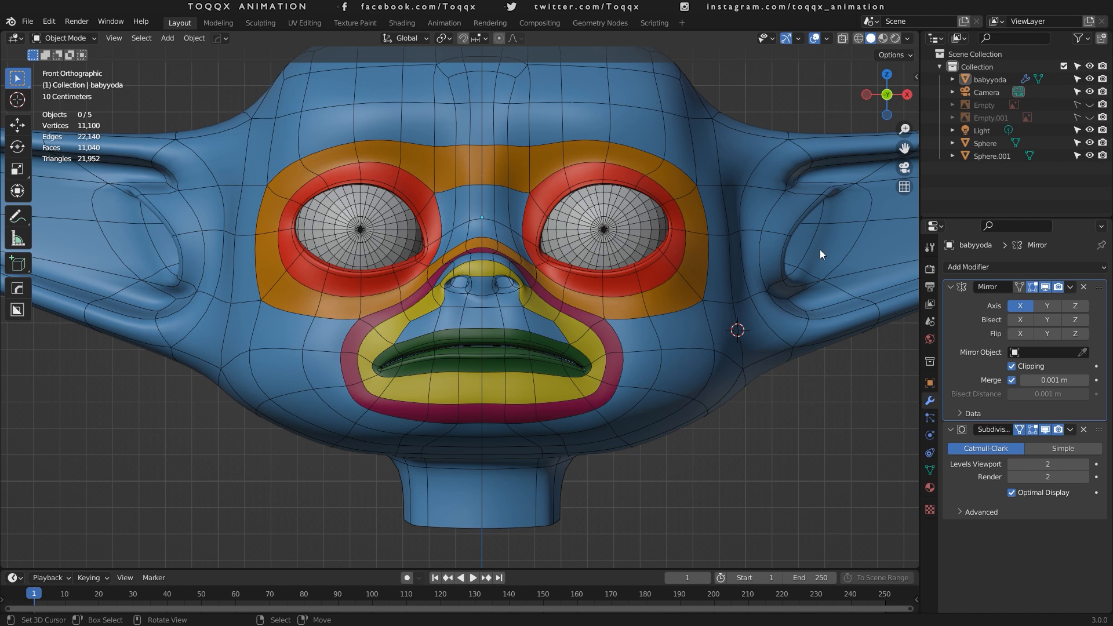
mouse_move(1098, 21)
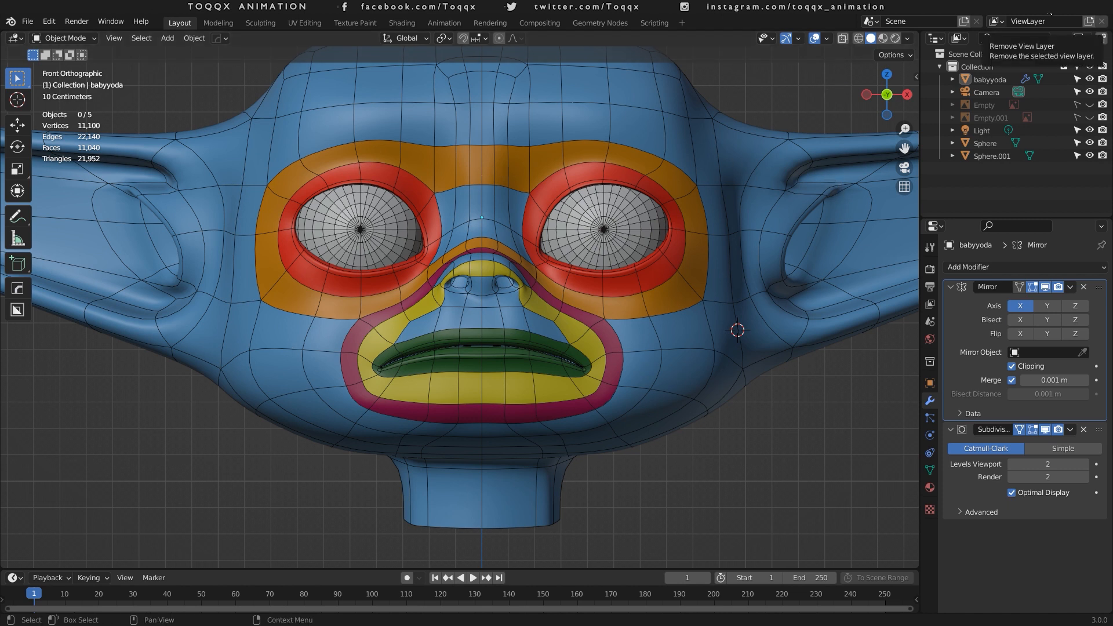